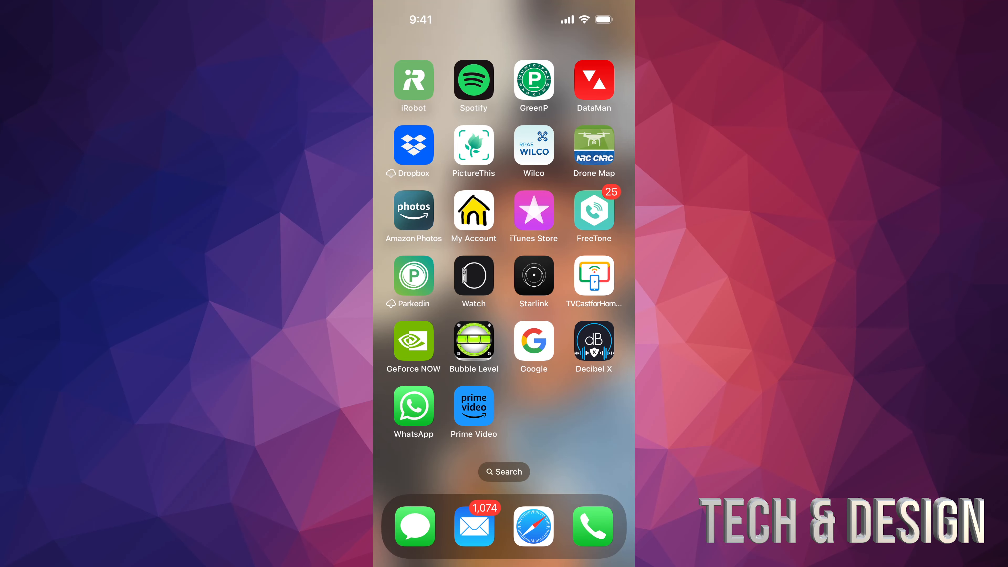
- Reach the watch's Notifications settings and scroll to the Mirror iPhone Alerts From list
left_click(473, 276)
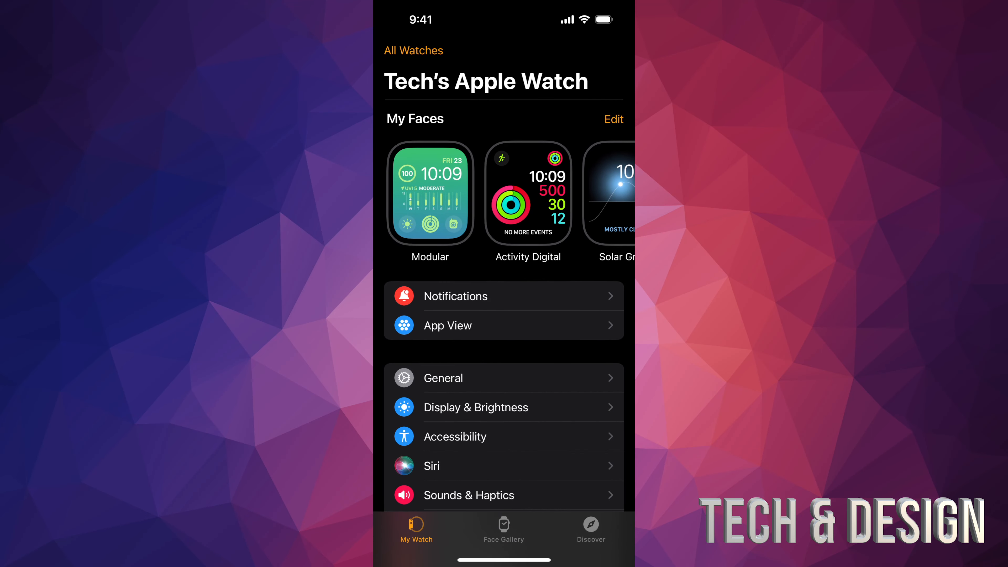
left_click(455, 296)
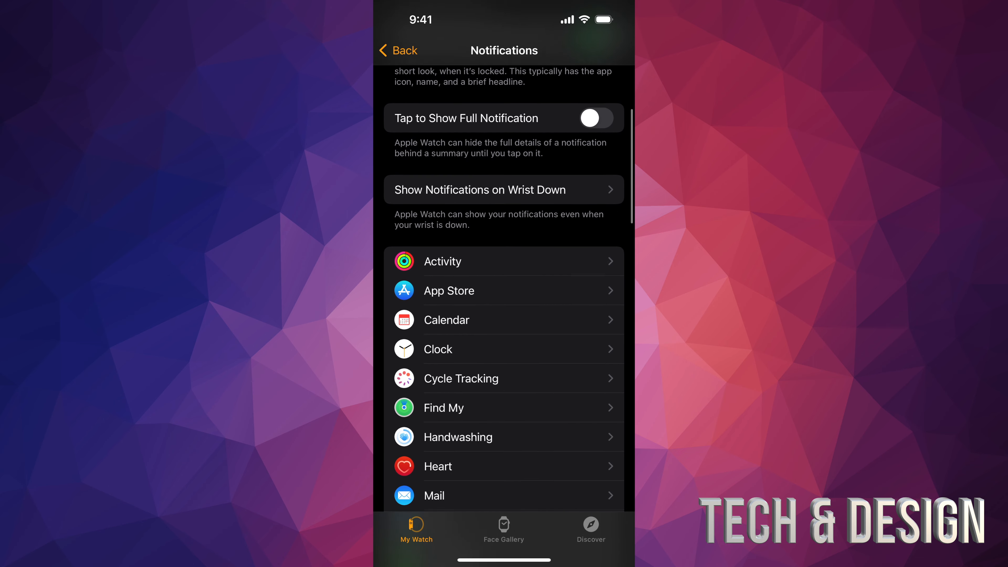
scroll("up", 3)
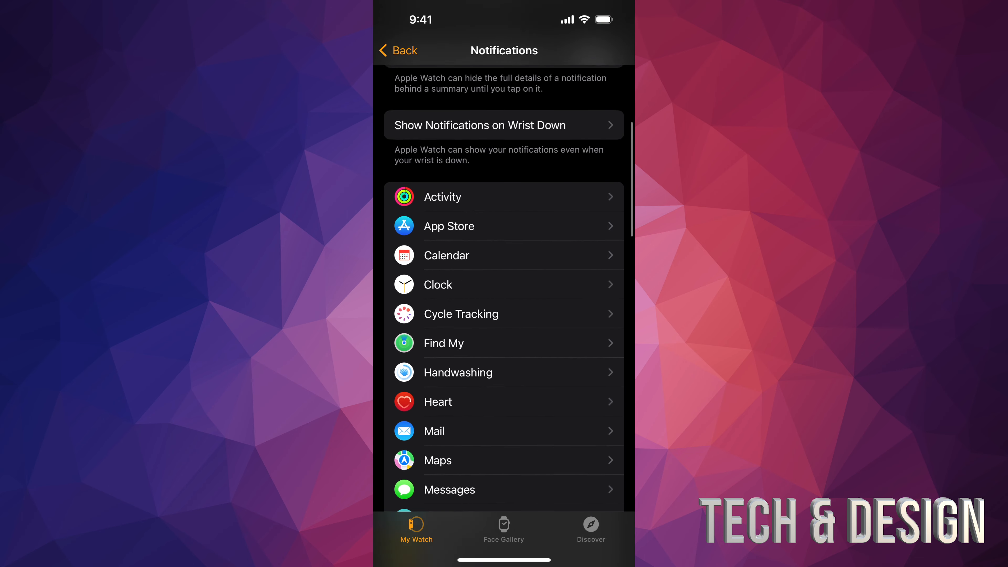
scroll("down", 3)
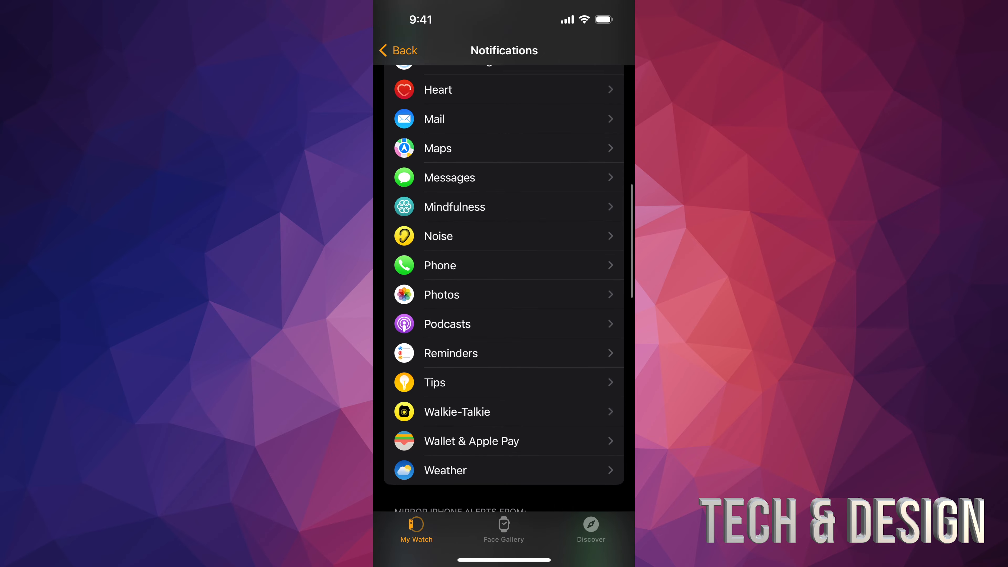
scroll("down", 3)
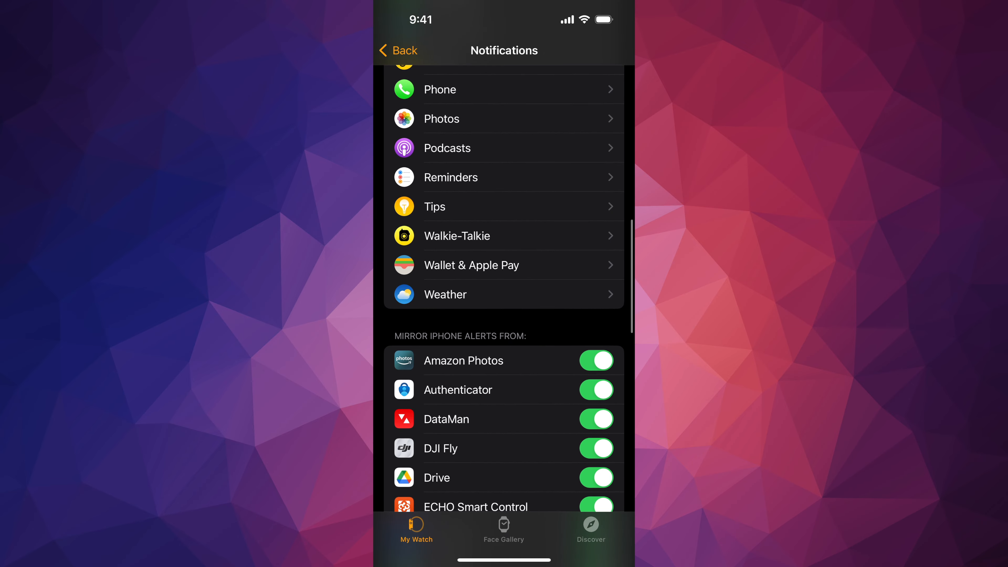
scroll("down", 3)
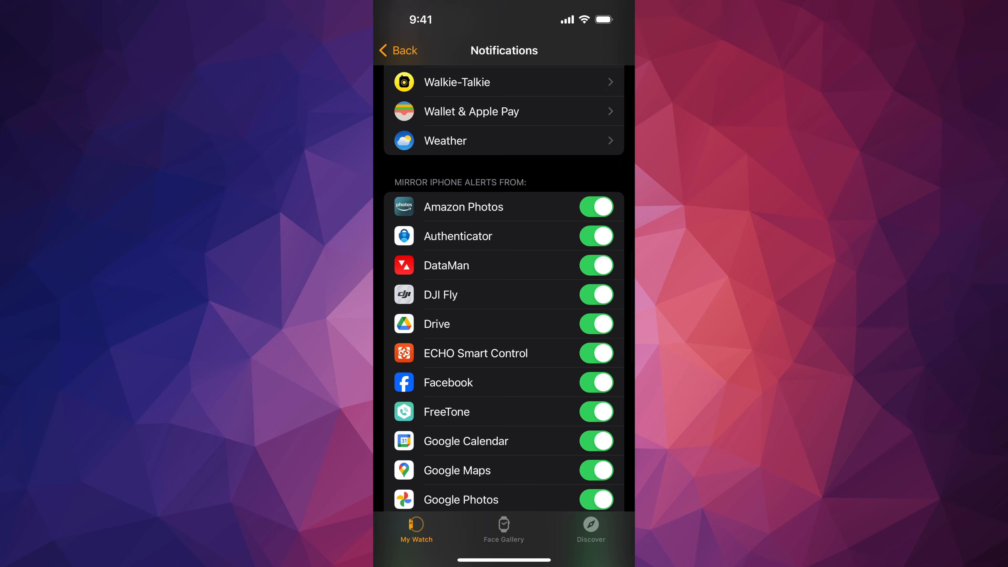
scroll("down", 3)
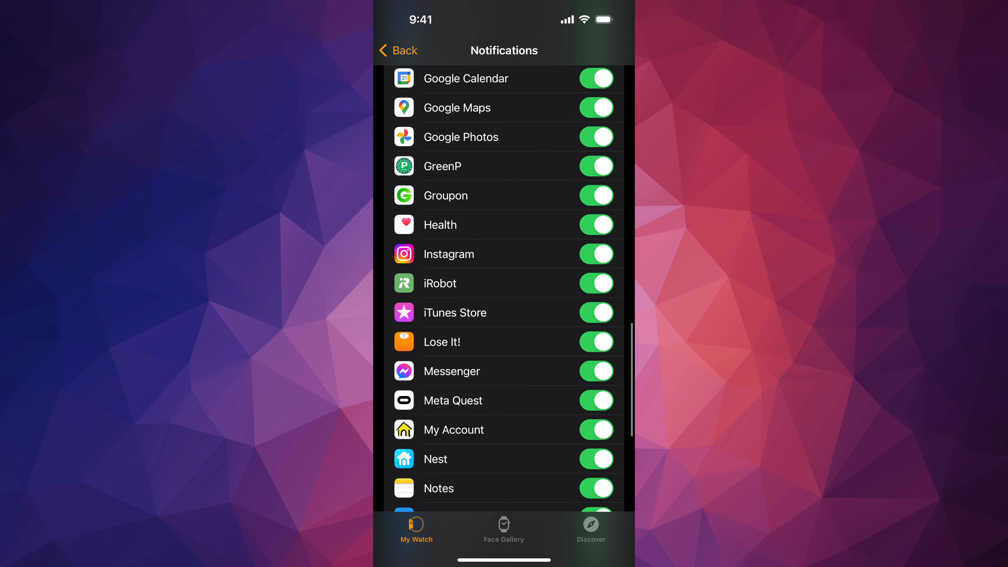
- Switch off alert mirroring for Instagram and iTunes Store in the mirrored-apps list
left_click(595, 254)
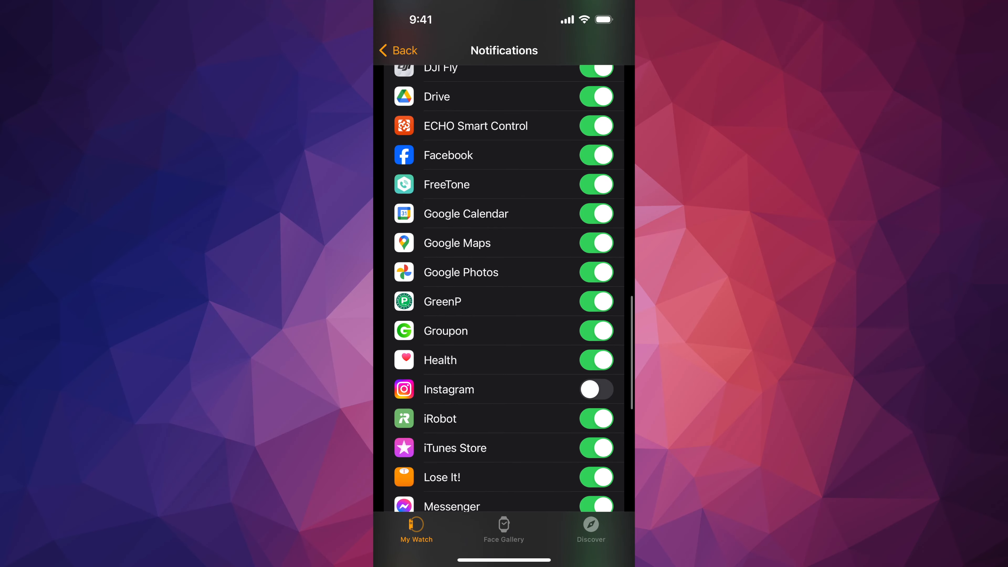
scroll("down", 3)
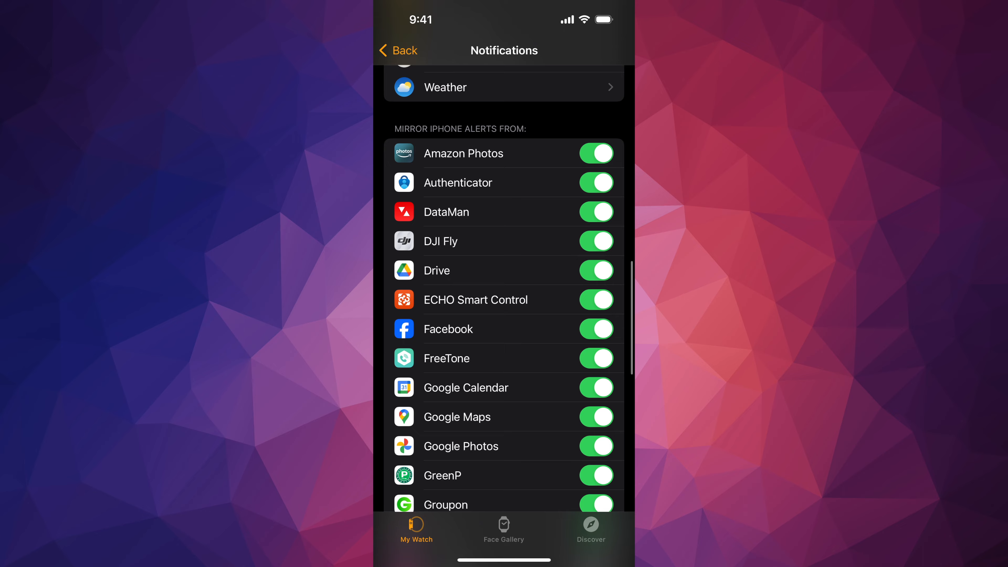
scroll("down", 3)
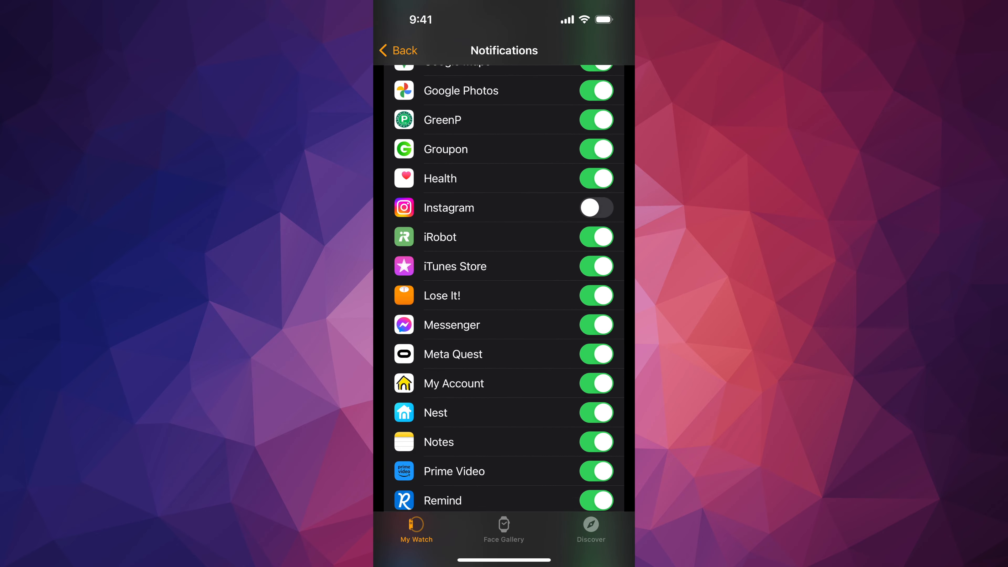
scroll("down", 3)
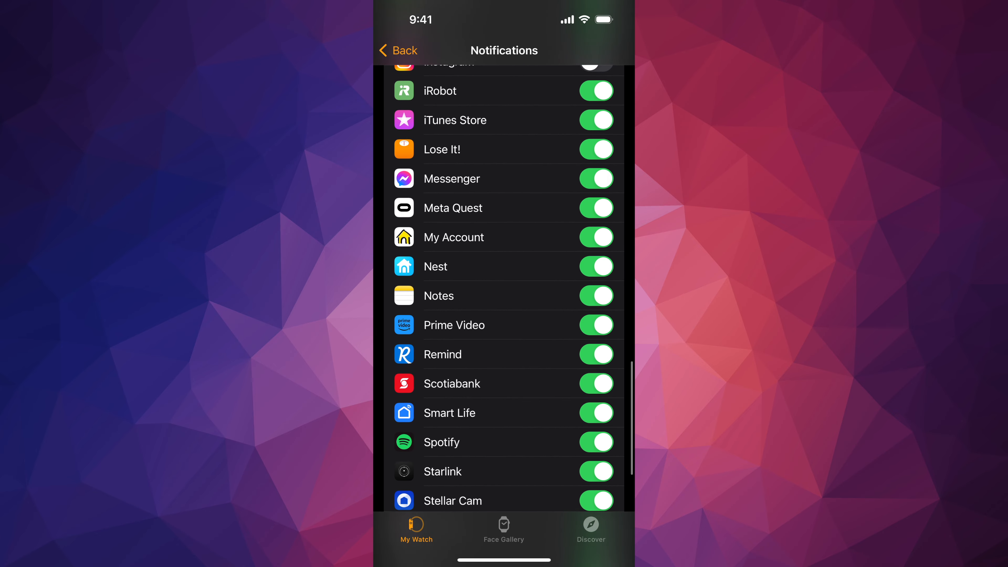
scroll("down", 3)
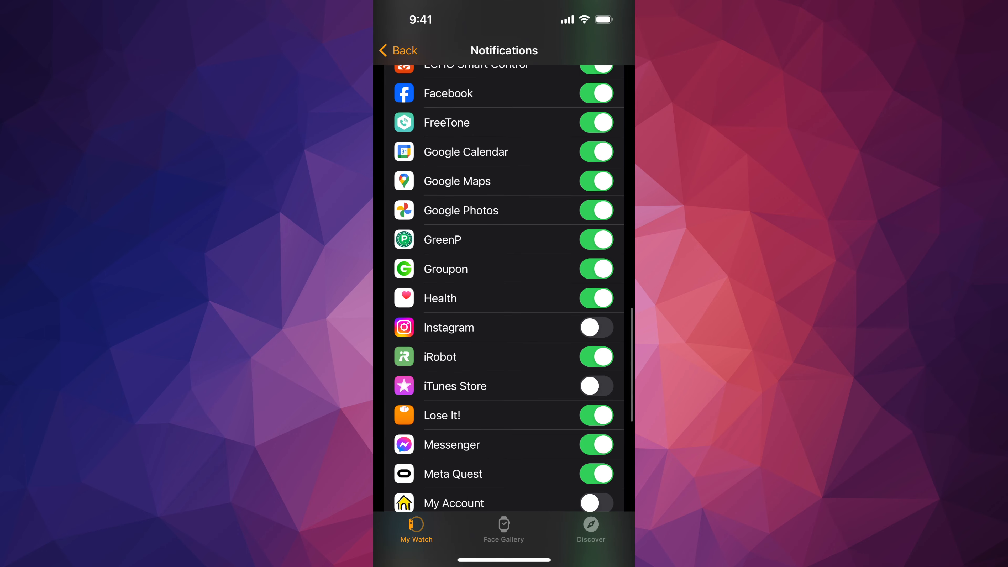
left_click(595, 327)
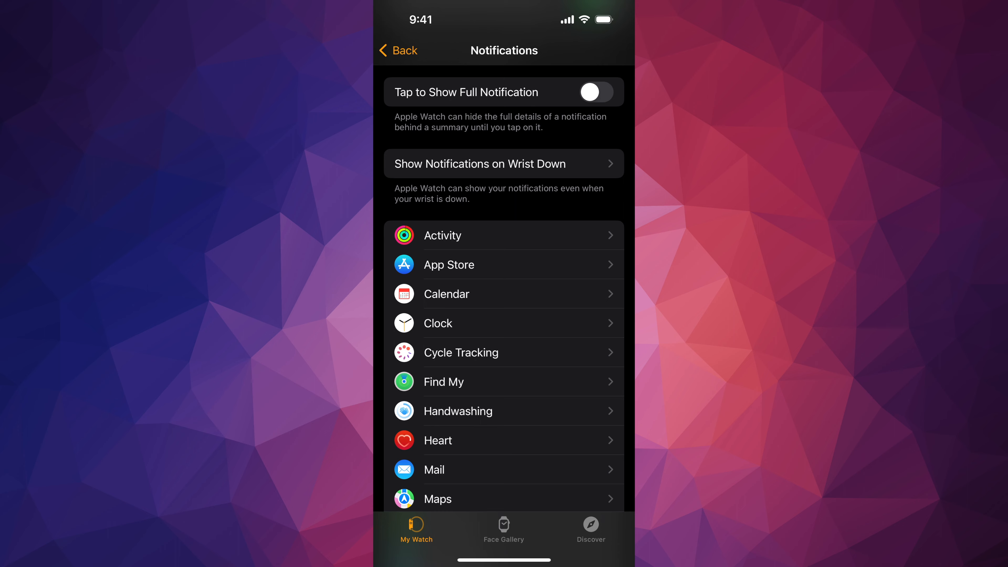
- Toggle Show Notifications on Wrist Down off and back on, leaving it enabled
scroll("up", 3)
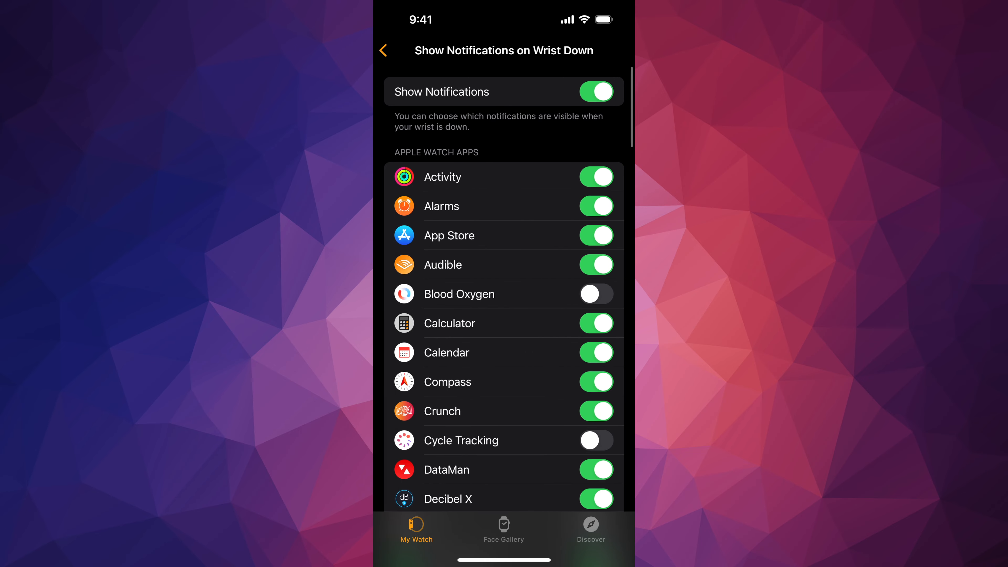
scroll("up", 3)
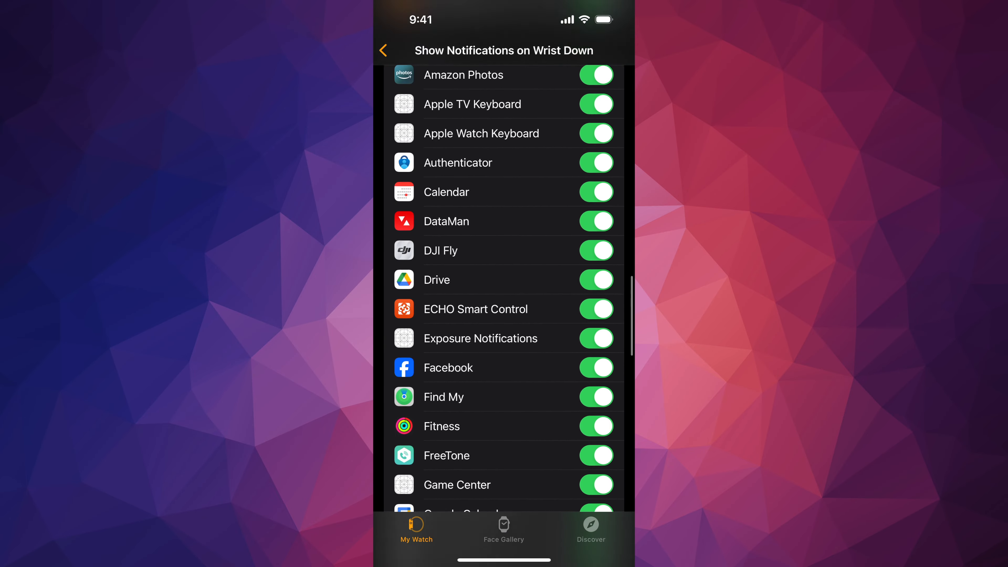
scroll("up", 3)
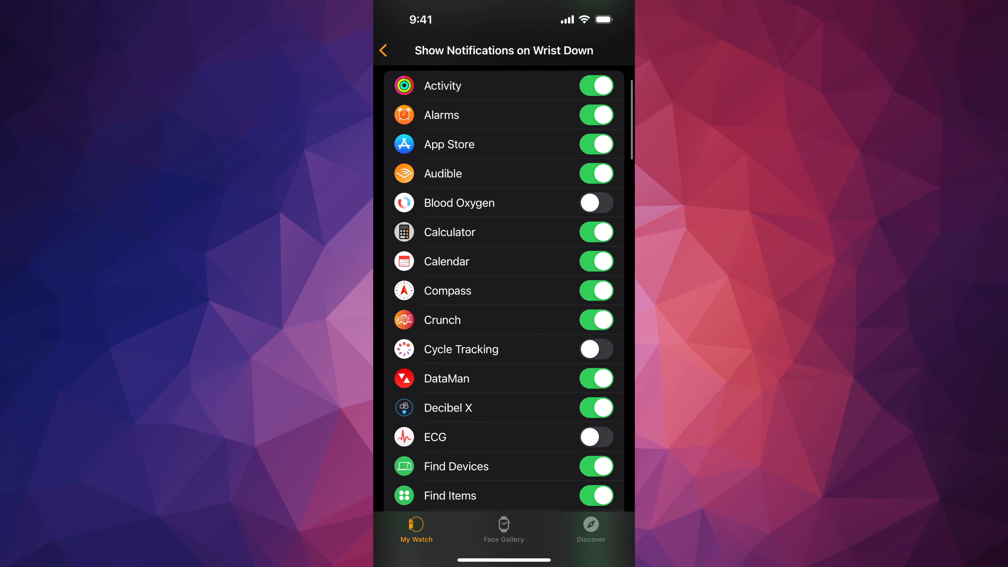
scroll("down", 3)
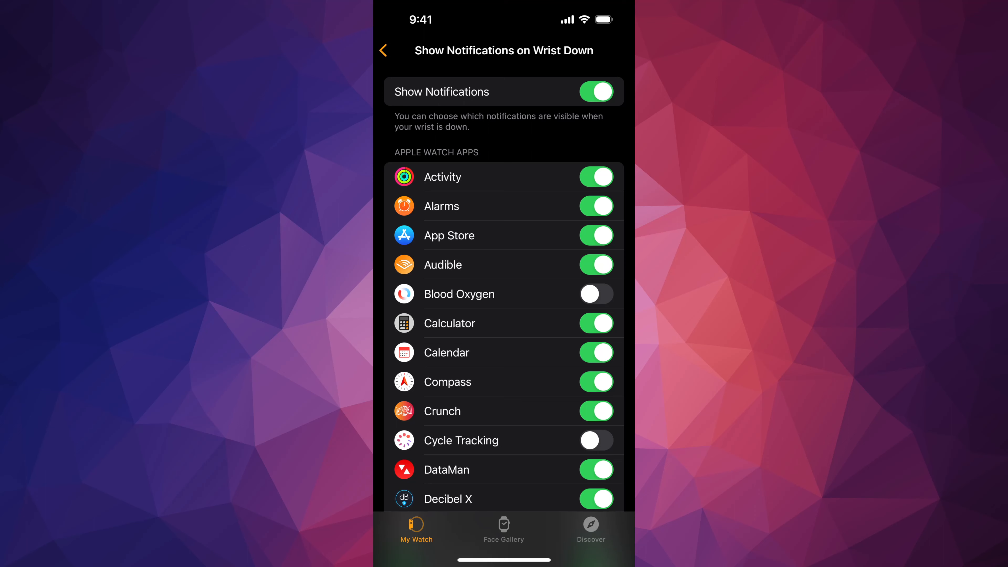
left_click(595, 91)
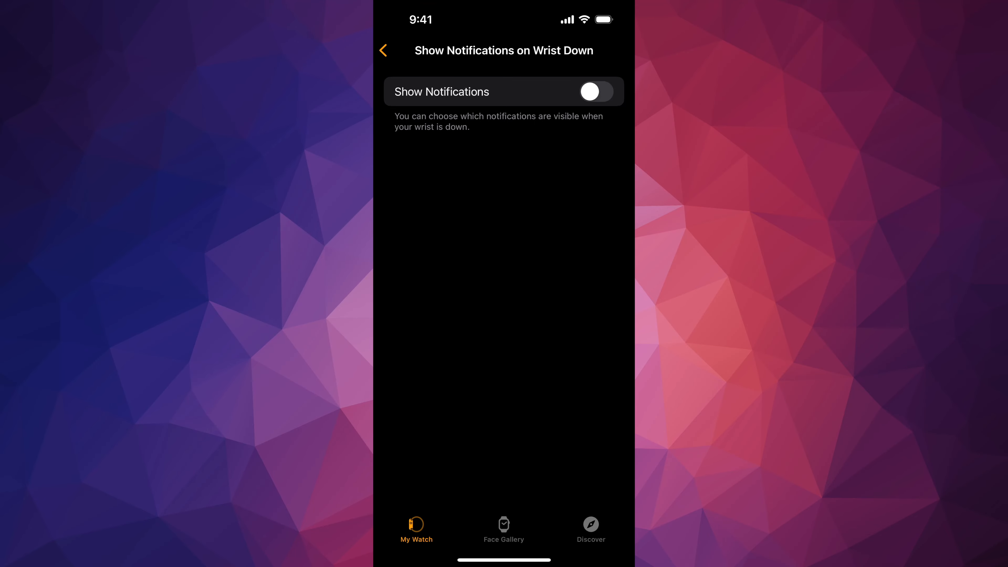
left_click(596, 92)
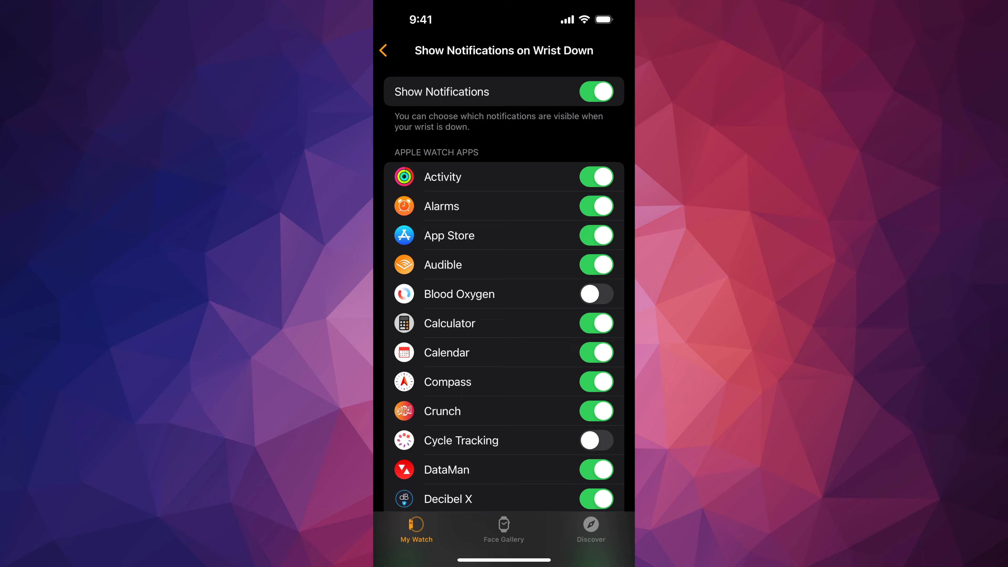
- Navigate back through Notifications to the My Watch settings overview
scroll("down", 3)
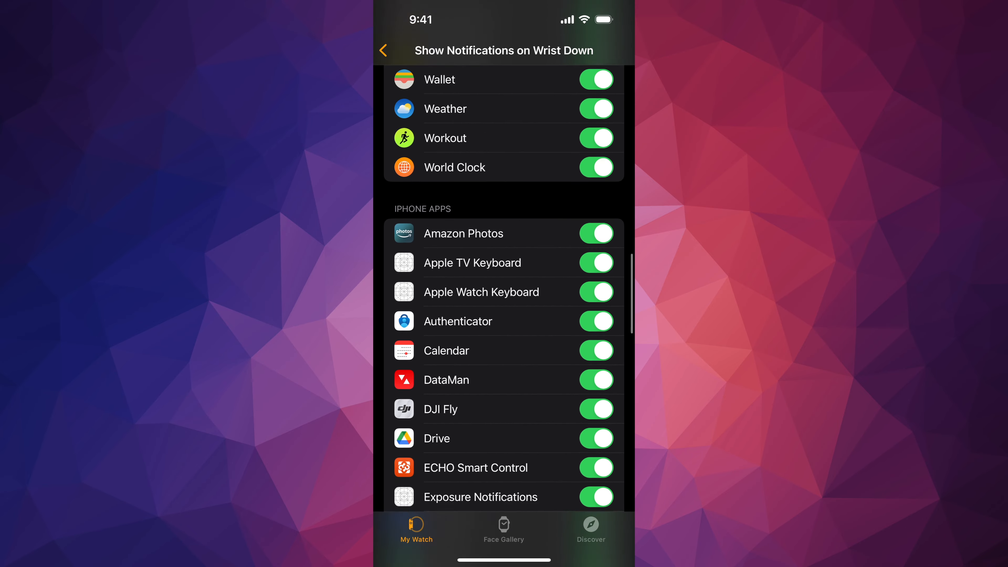
scroll("down", 3)
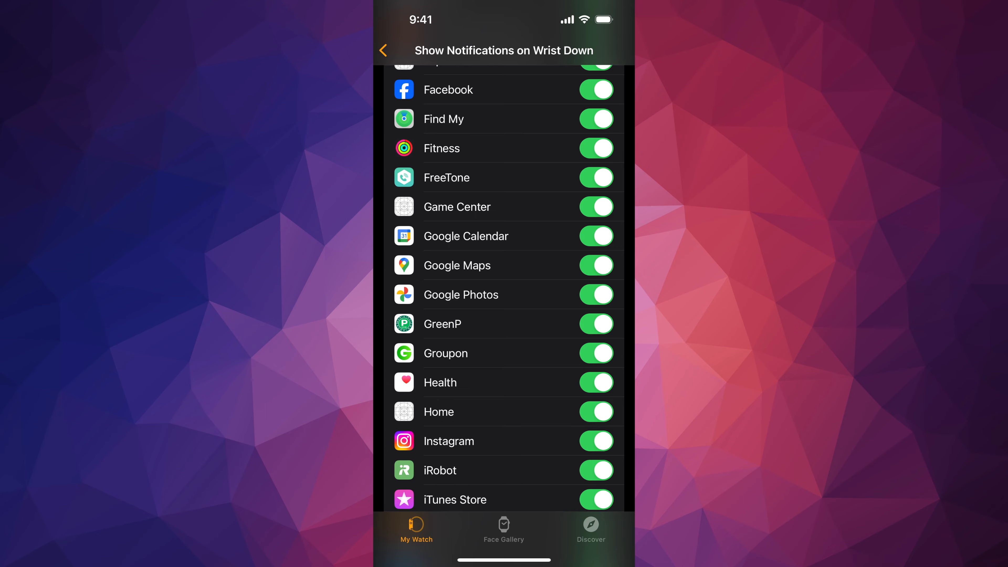
left_click(389, 51)
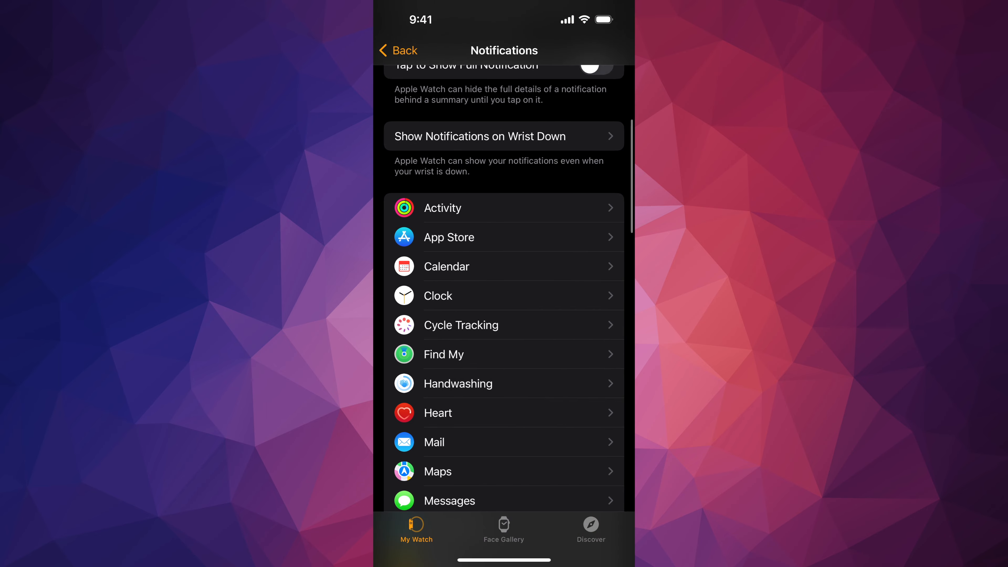
left_click(397, 51)
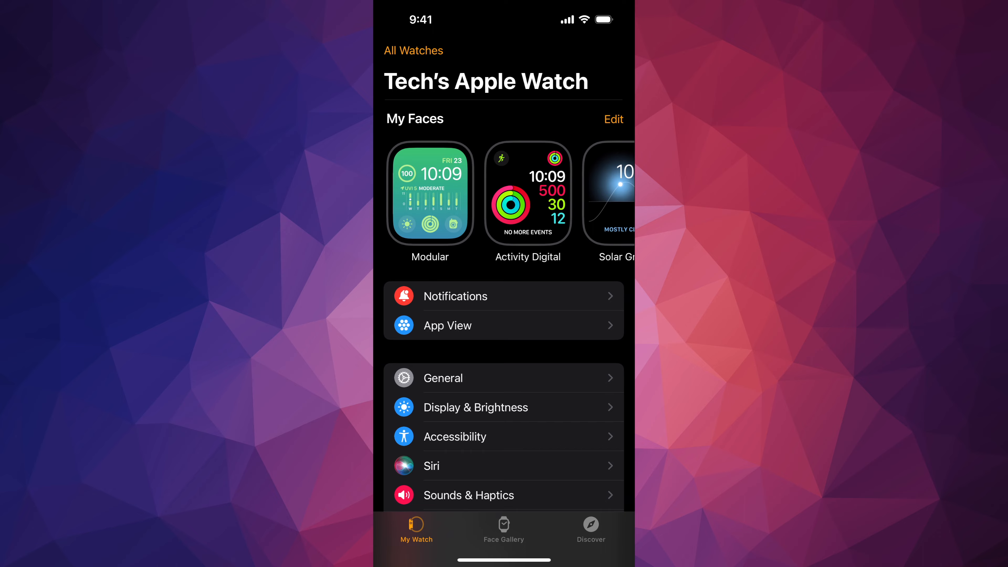